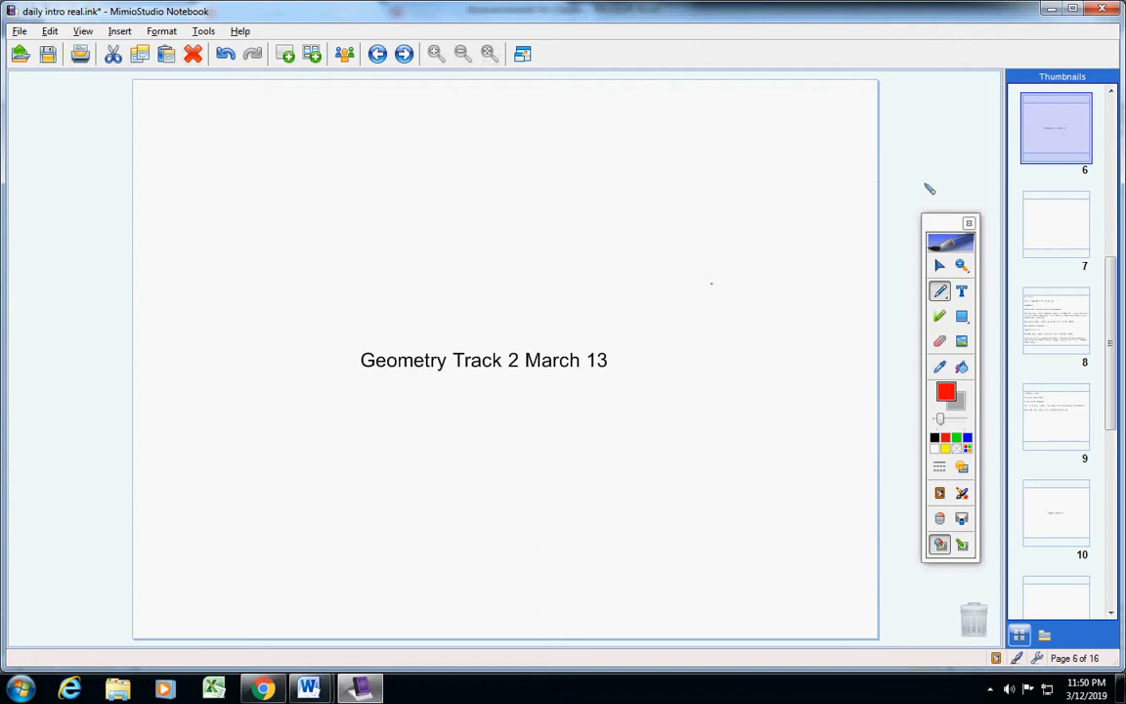
mouse_move(1083, 194)
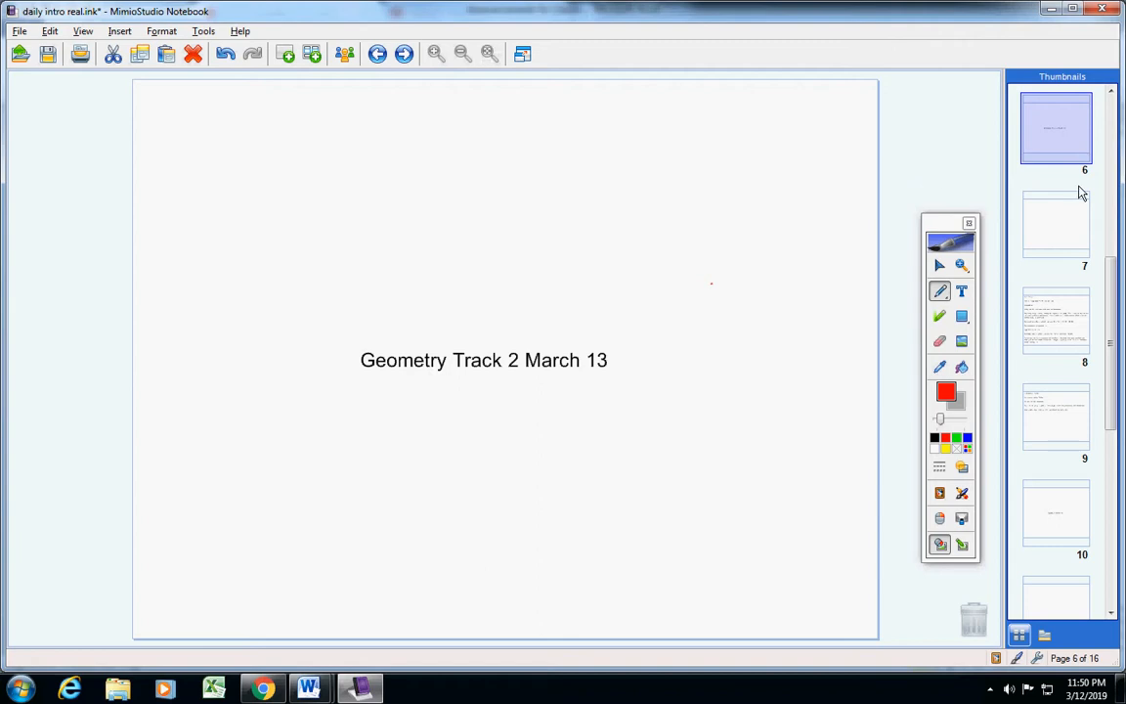
- Go to page 8 and draw red check marks beside 'Quiz Friday' and the 'Turn in: Page 552' line
click(1056, 321)
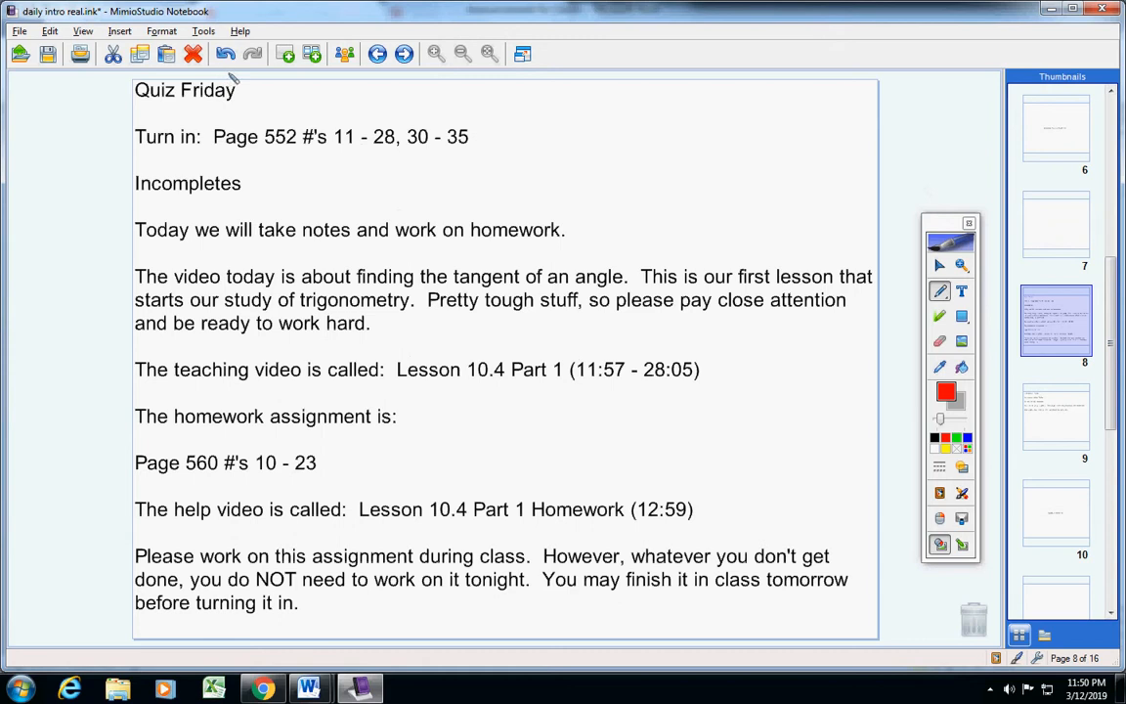
mouse_move(247, 101)
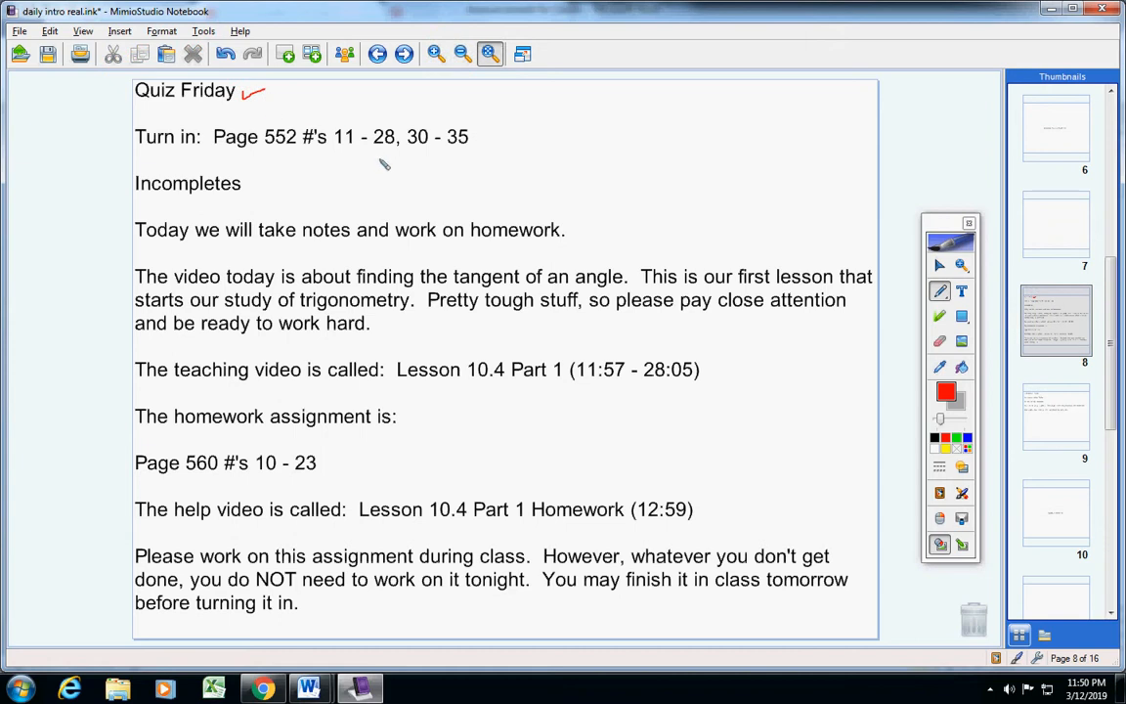
mouse_move(481, 137)
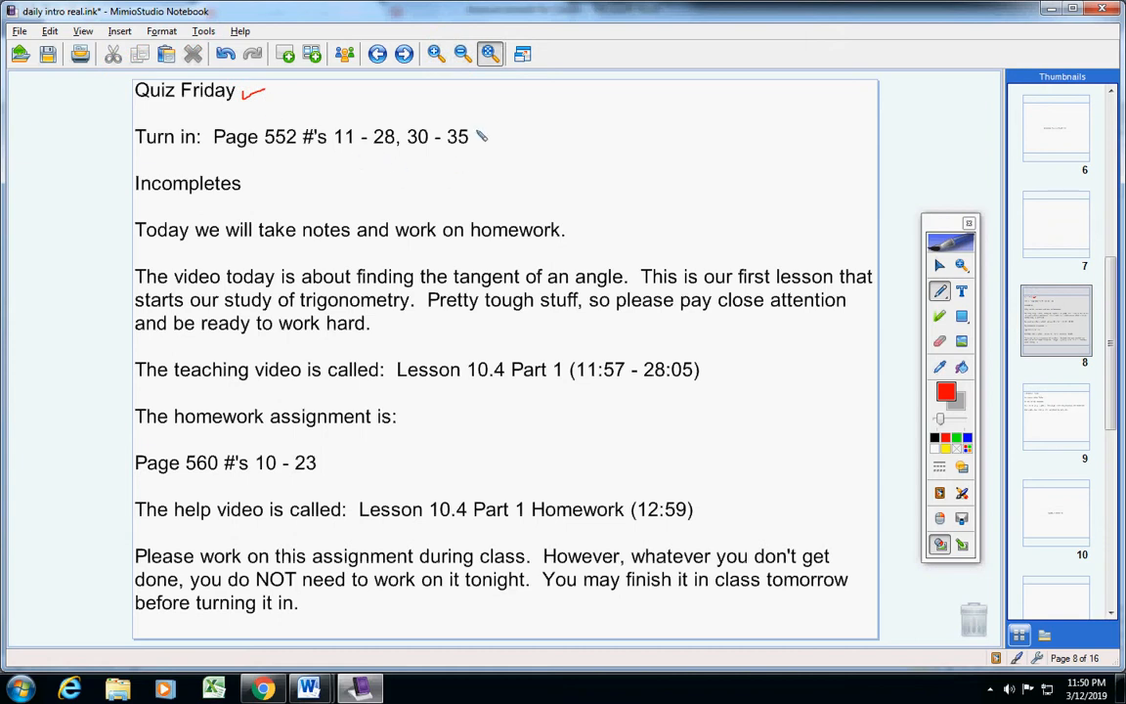
drag(473, 137, 547, 133)
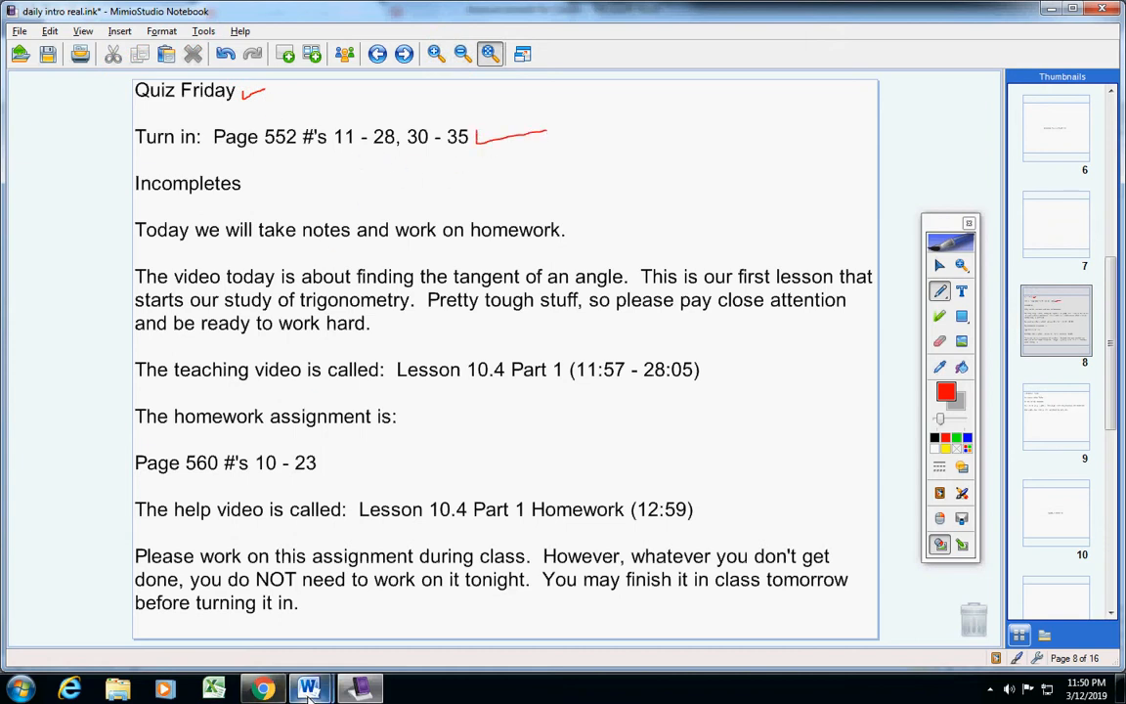
mouse_move(309, 688)
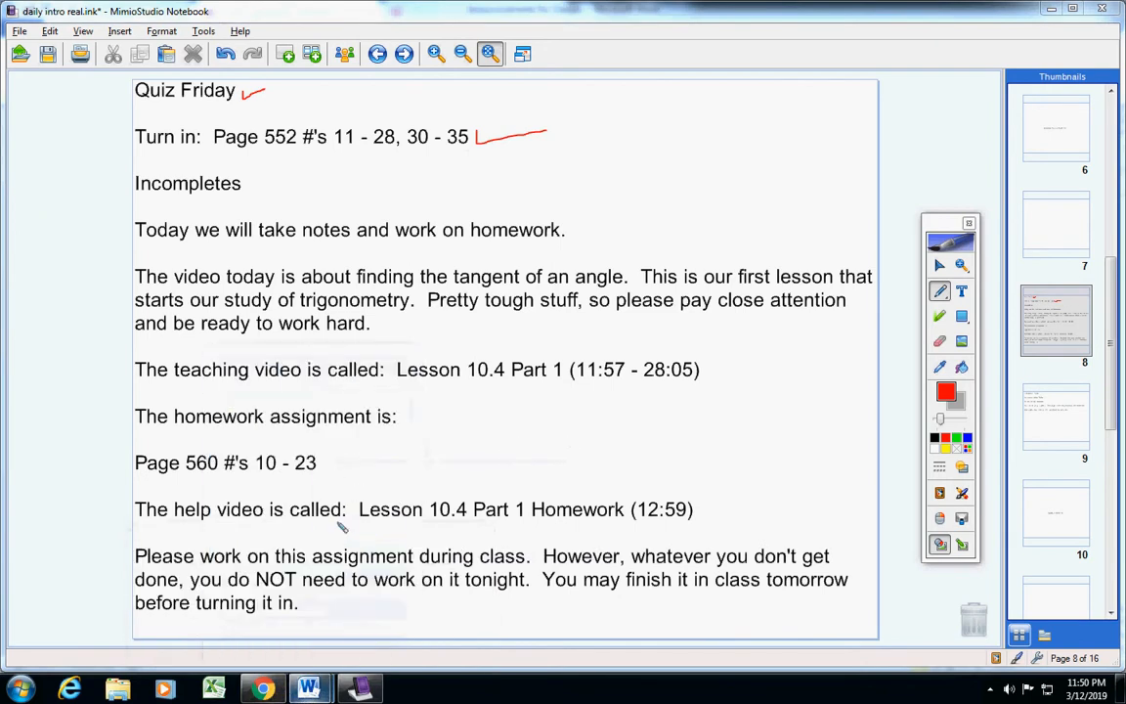
click(309, 691)
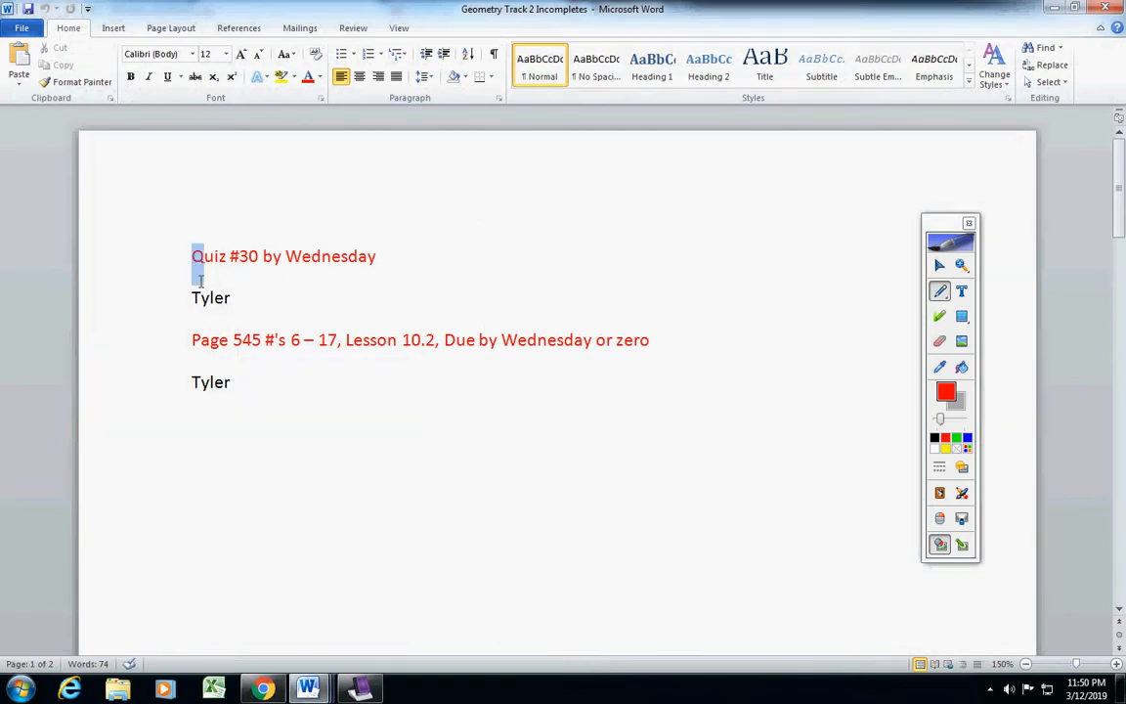
drag(191, 256, 235, 303)
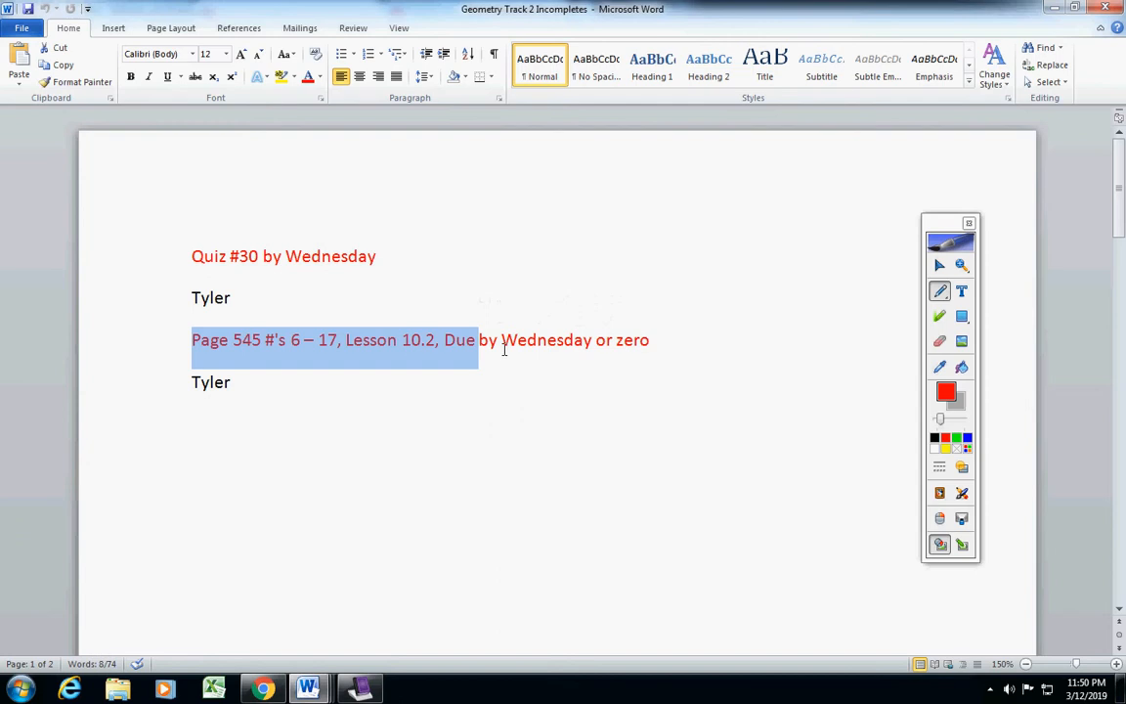
double_click(547, 340)
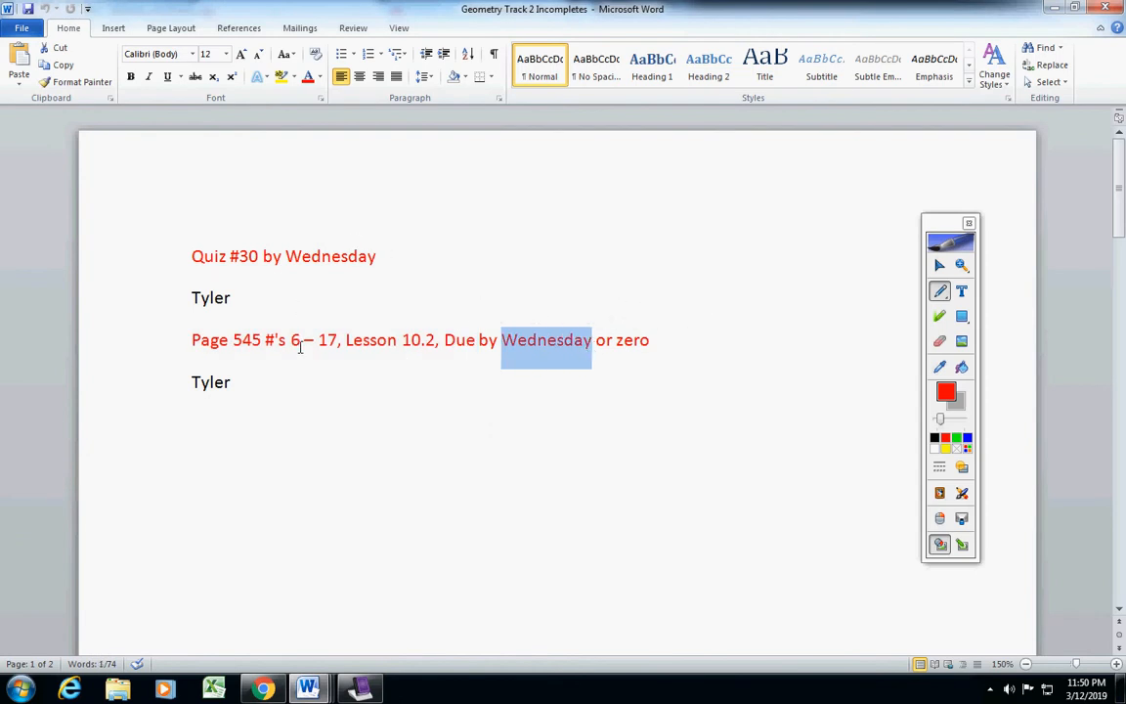
click(360, 688)
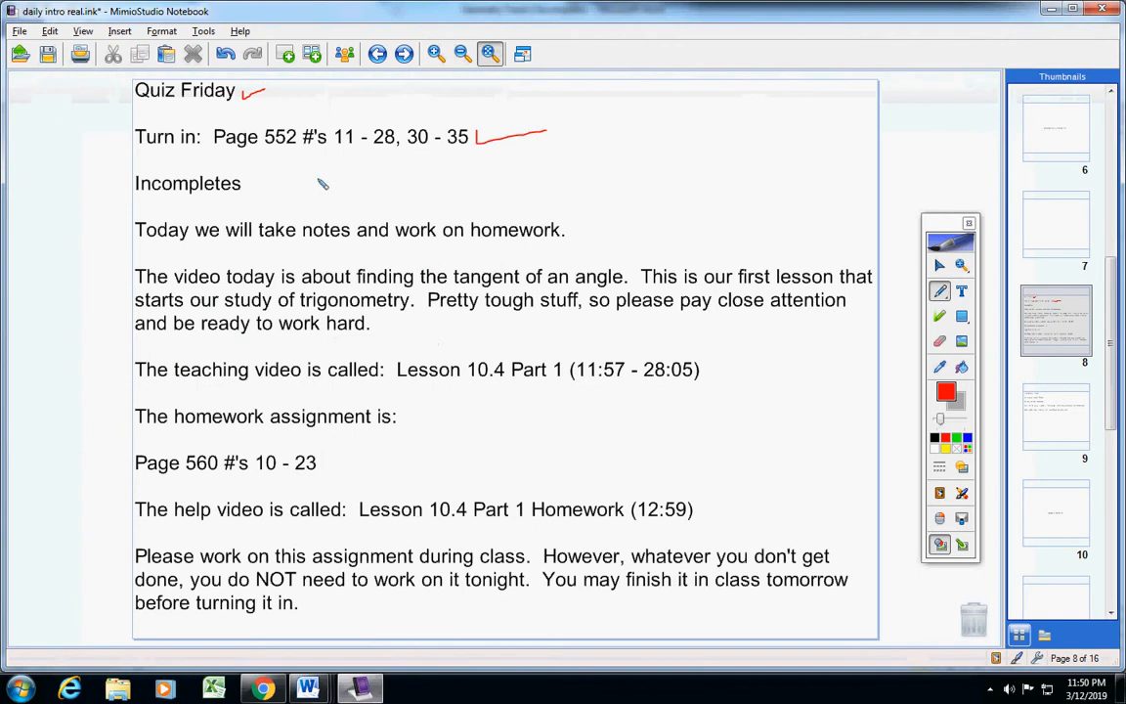
mouse_move(328, 230)
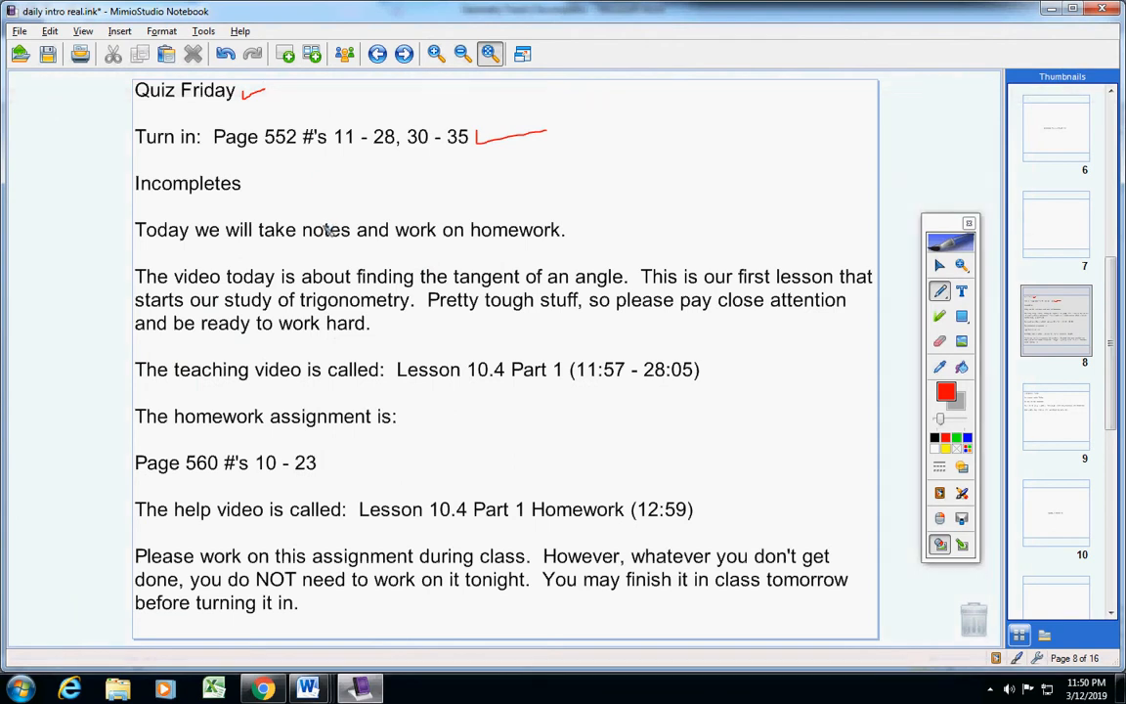
- Underline 'notes', 'first lesson' and 'Pretty tough stuff' in red pen
drag(317, 219, 504, 215)
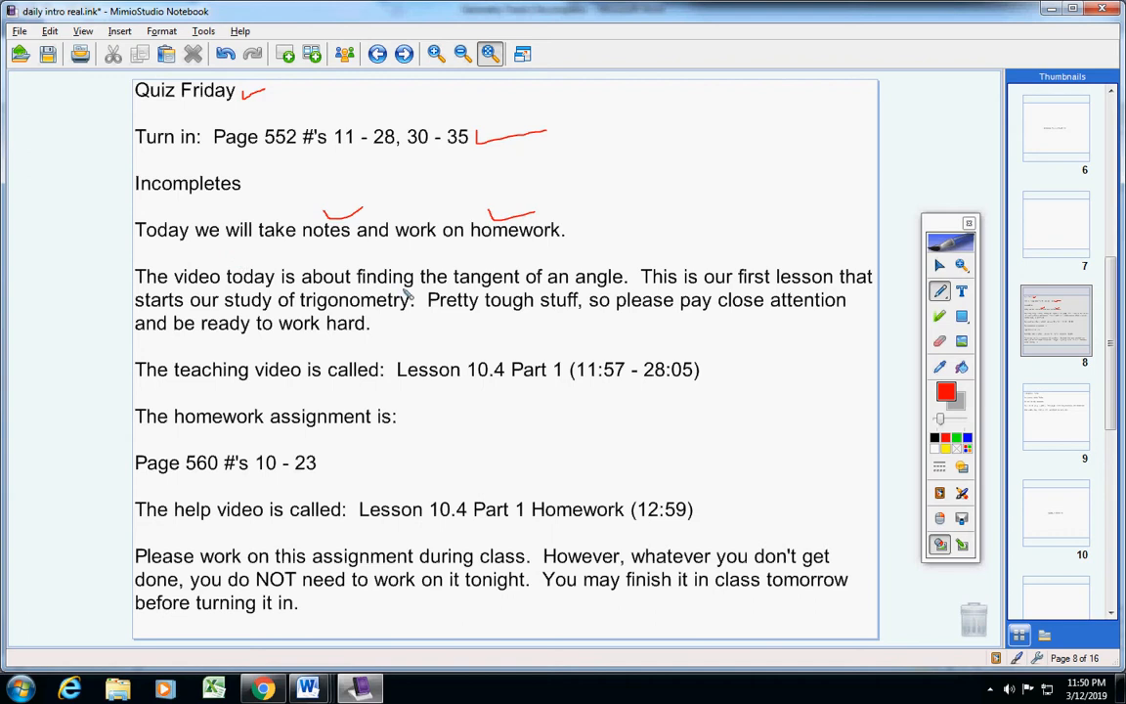
mouse_move(410, 295)
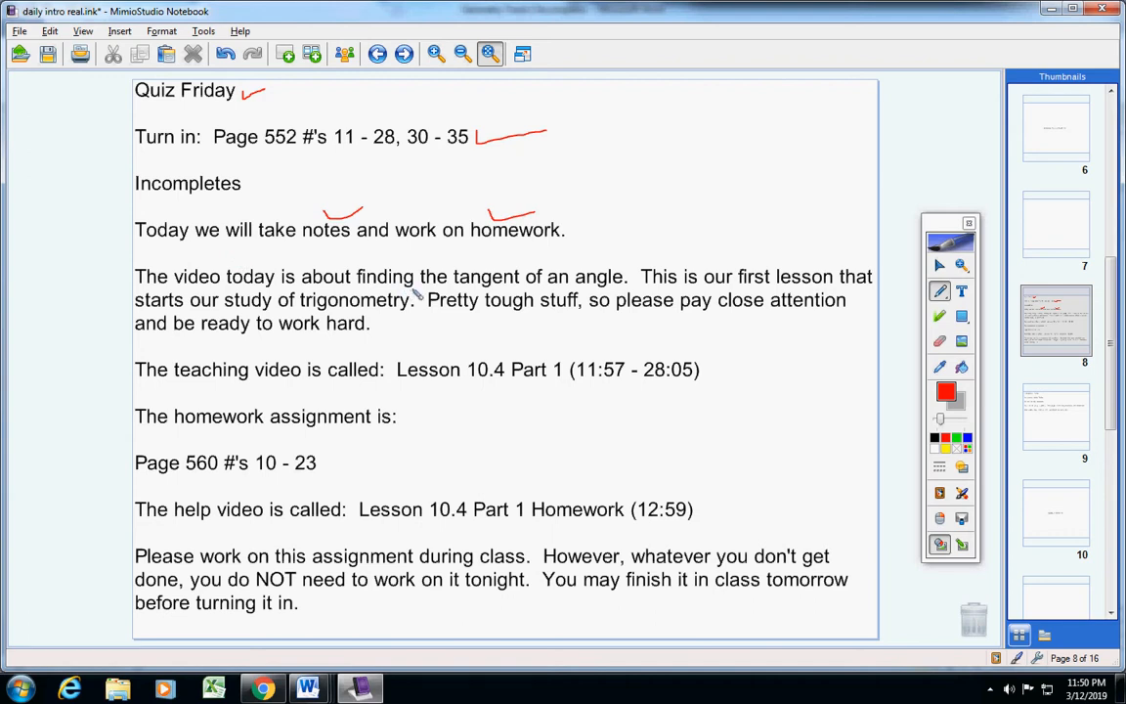
mouse_move(744, 293)
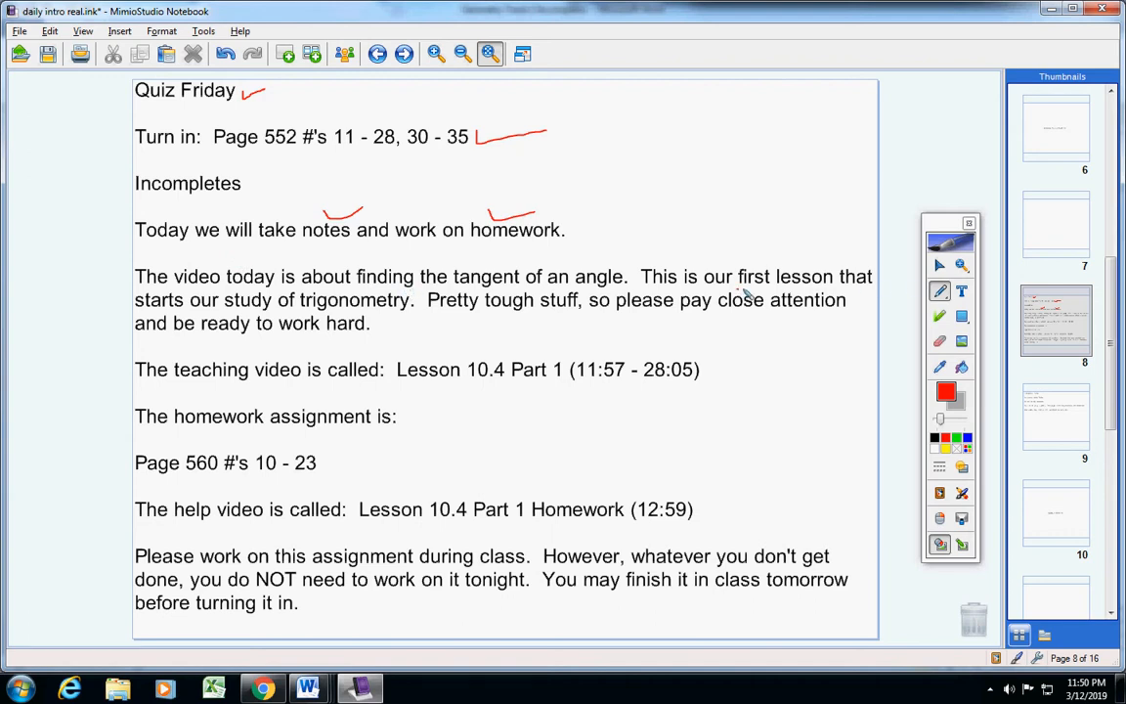
drag(741, 289, 828, 289)
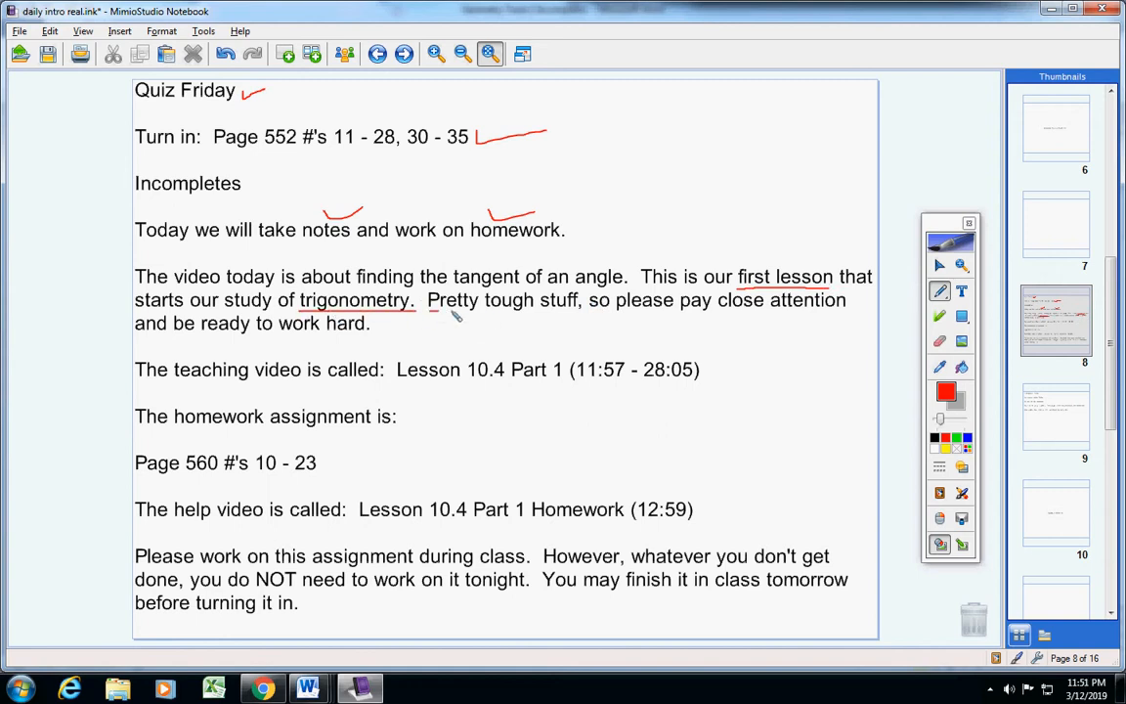
drag(426, 313, 583, 311)
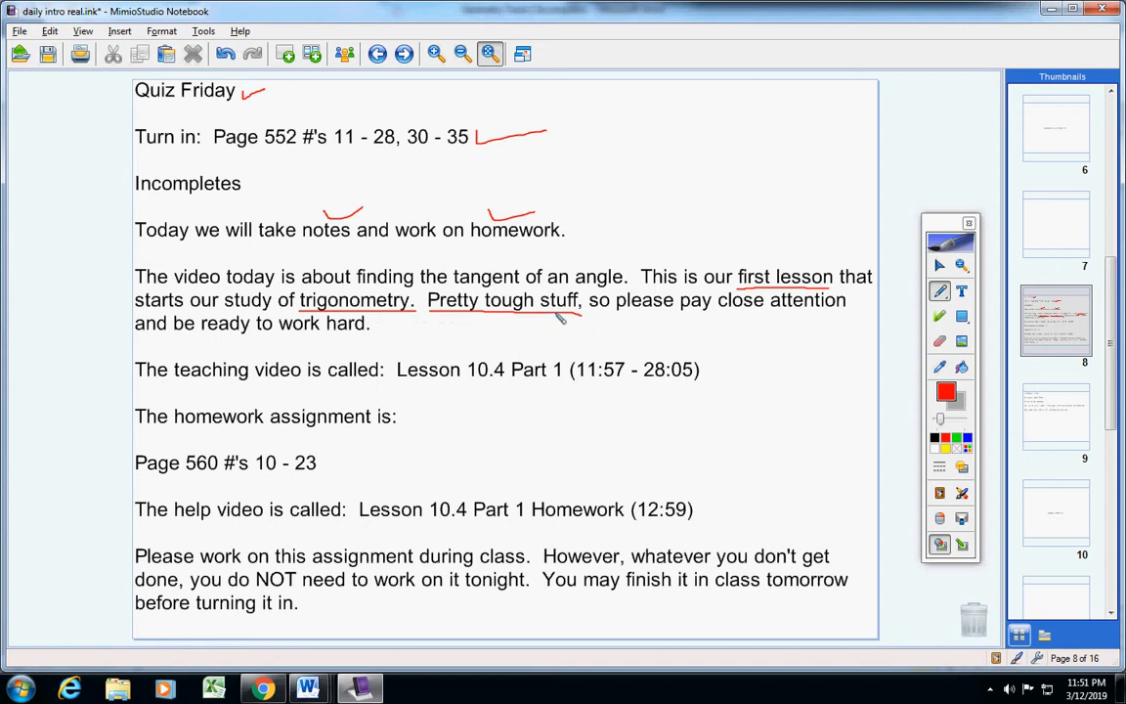
mouse_move(434, 344)
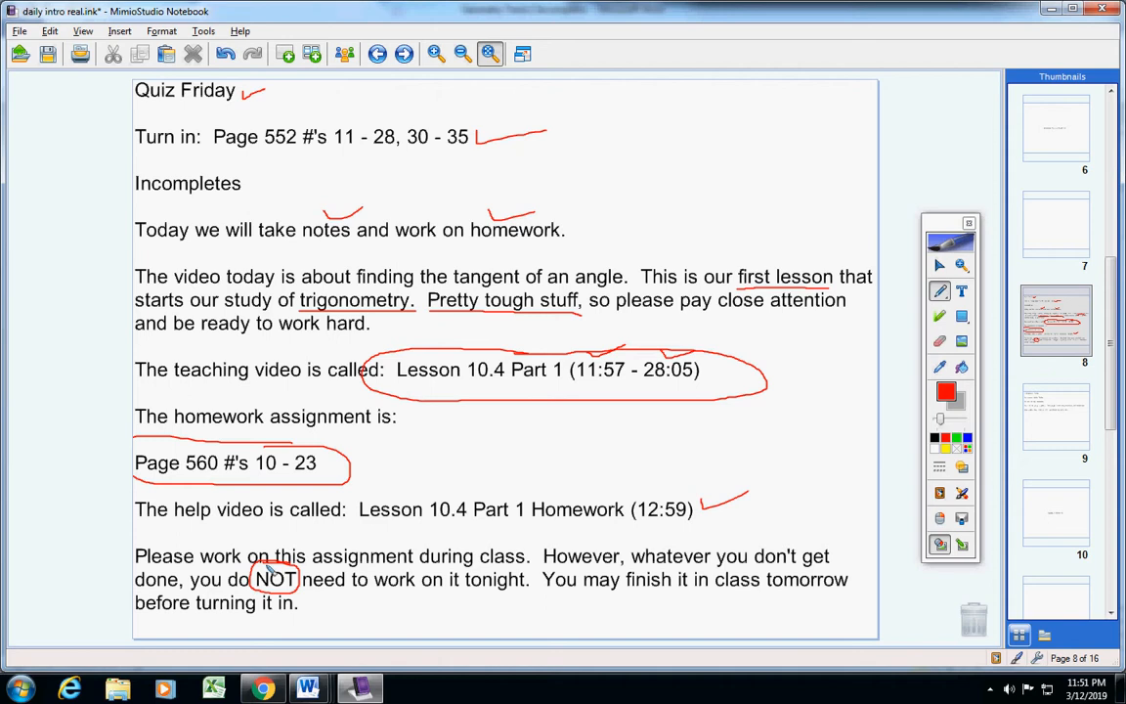
- Go to page 9 with the attendance and test announcements
click(1056, 415)
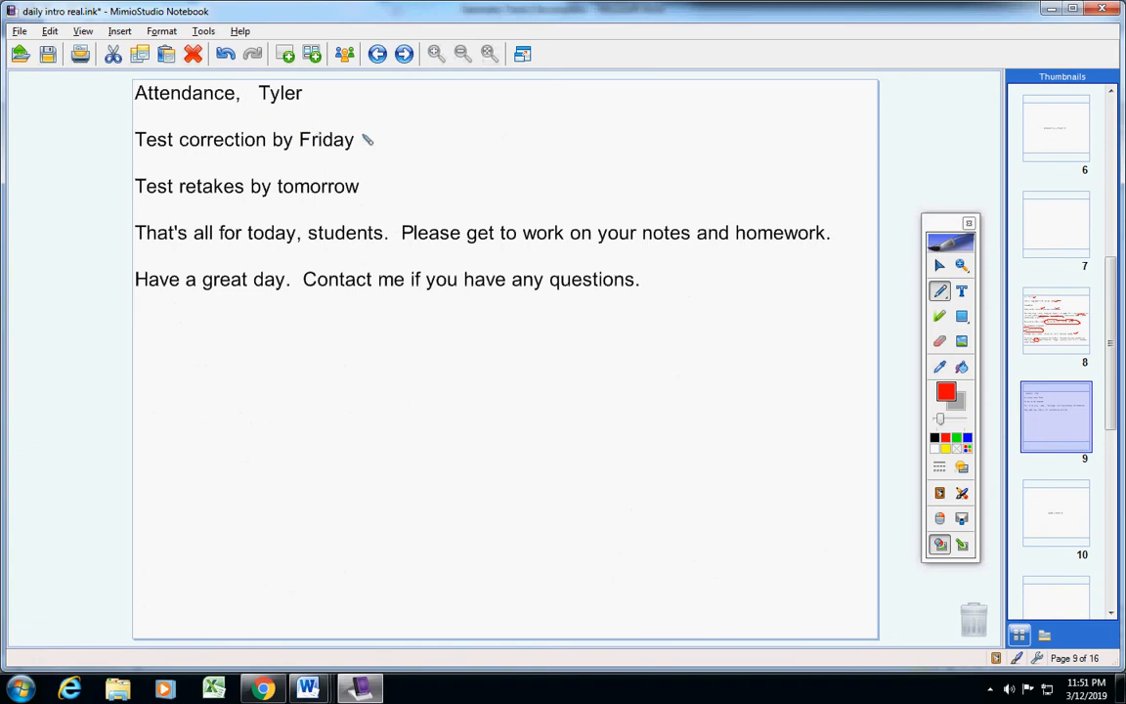
mouse_move(264, 101)
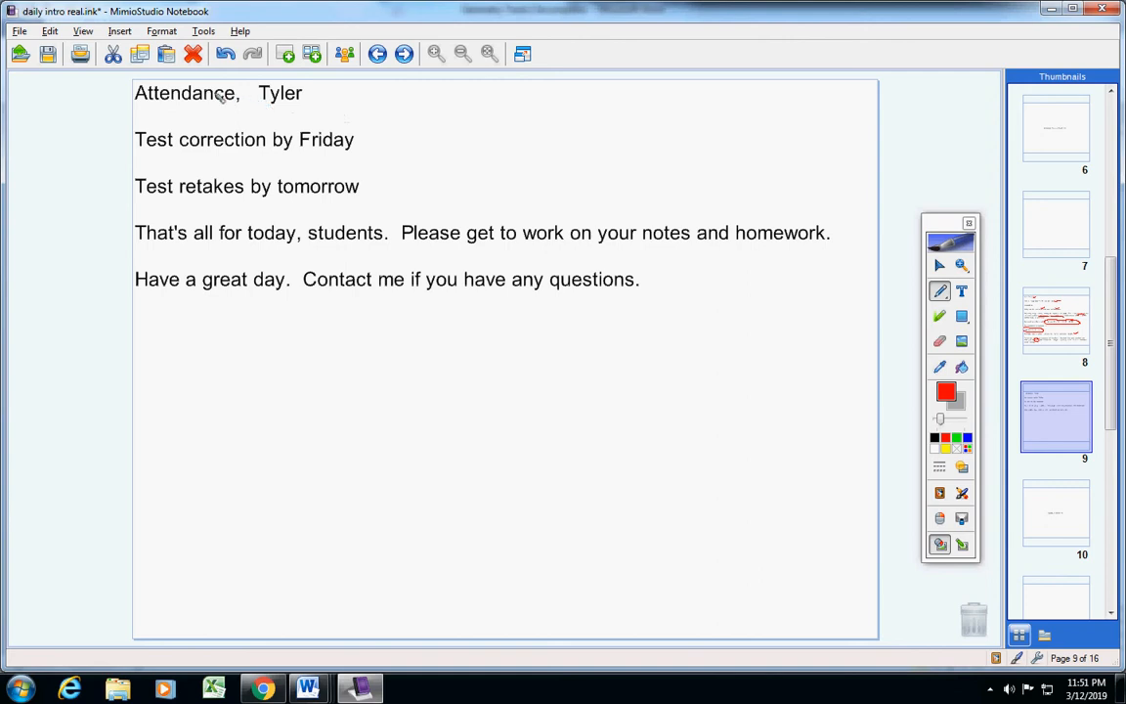
mouse_move(172, 102)
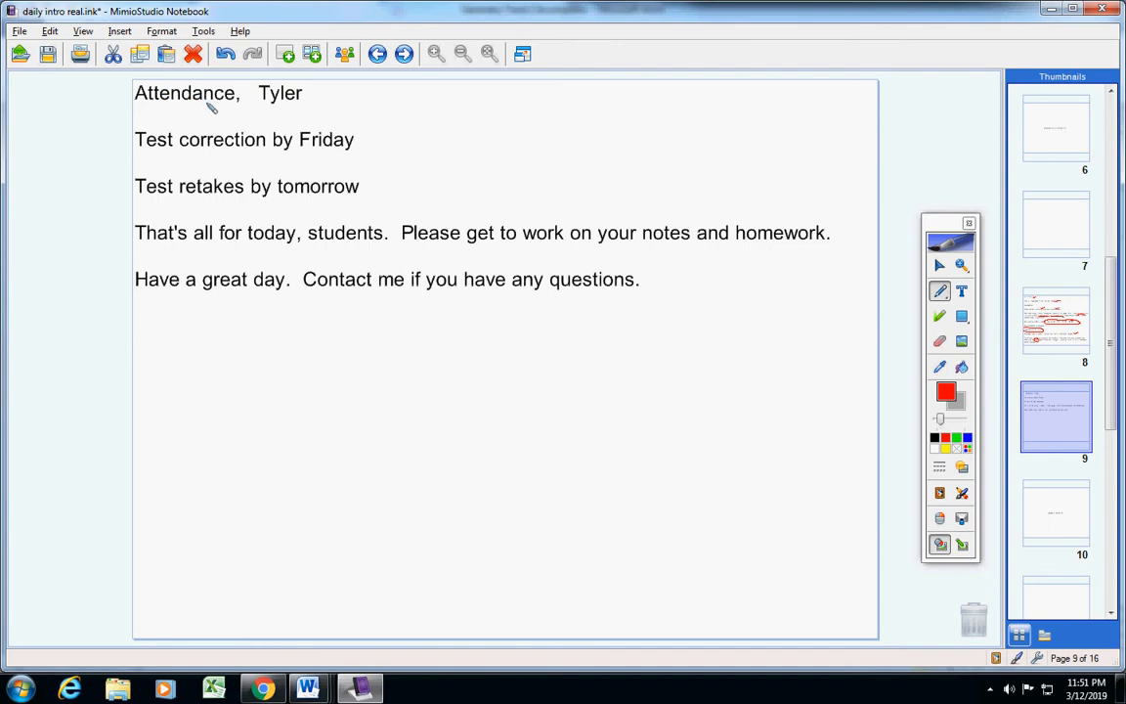
mouse_move(252, 121)
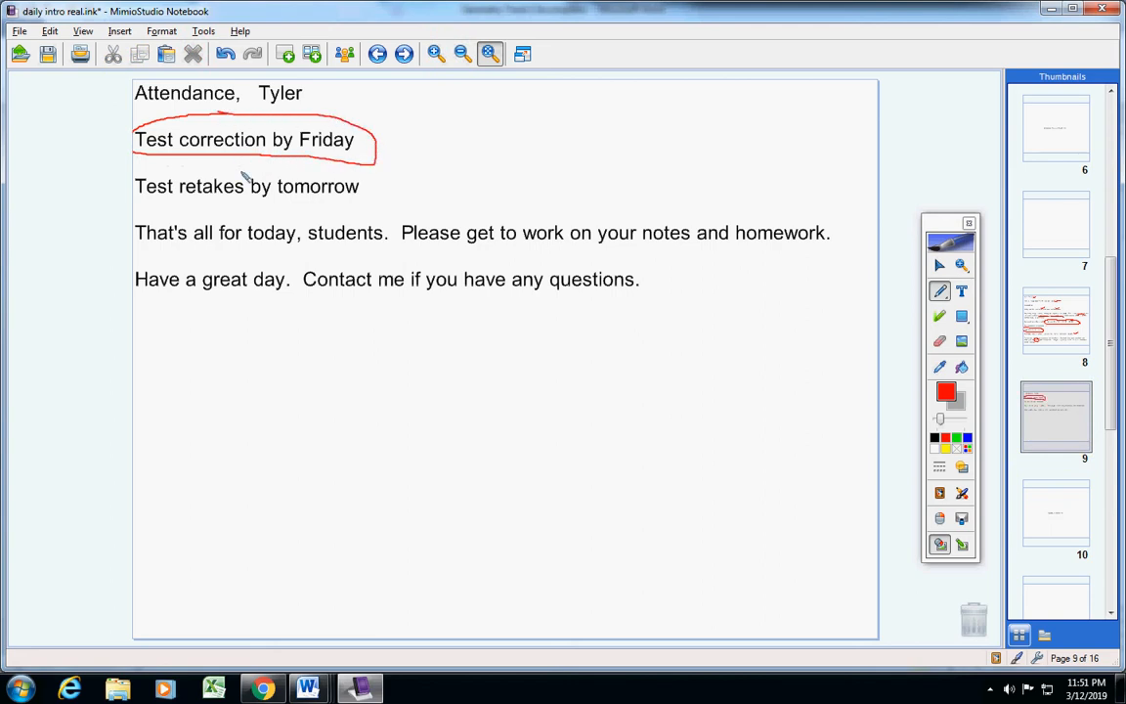
- Draw a red oval around 'Test retakes by tomorrow'
drag(133, 176, 245, 174)
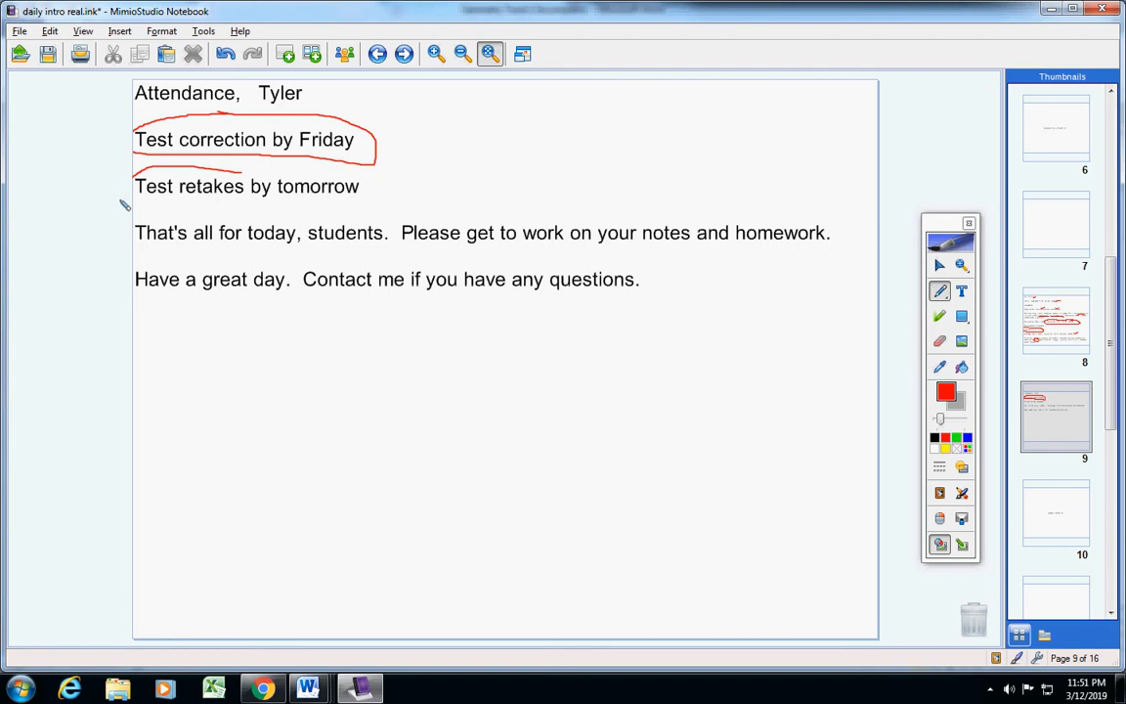
drag(133, 205, 284, 202)
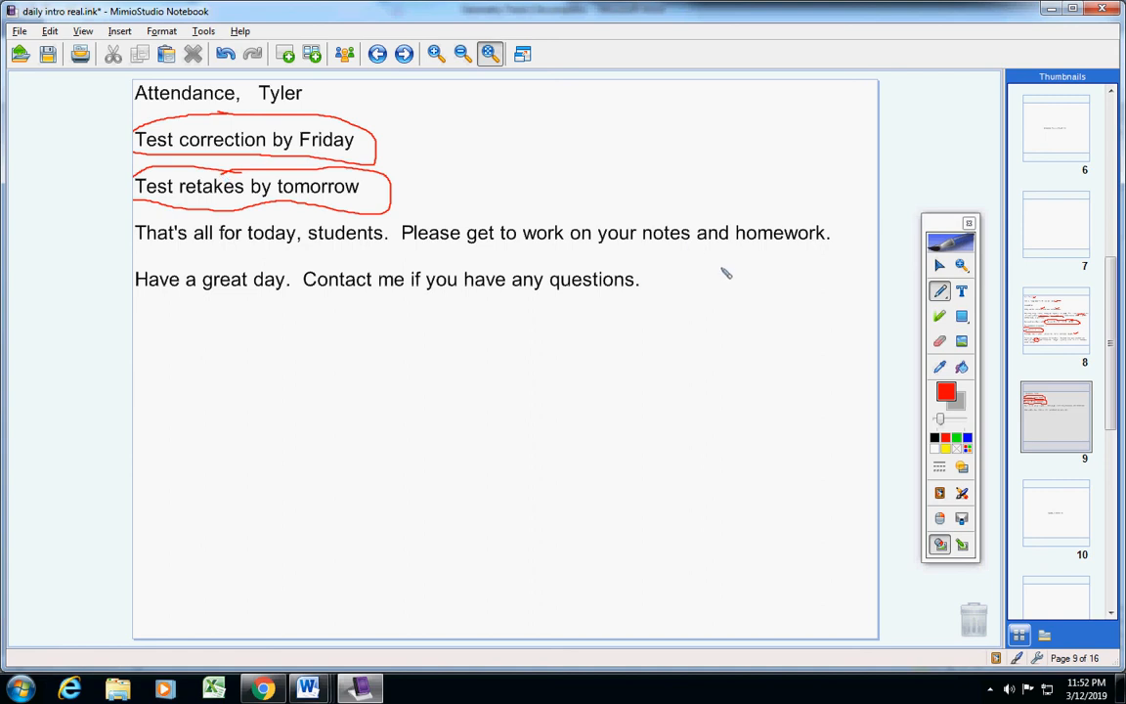
mouse_move(286, 372)
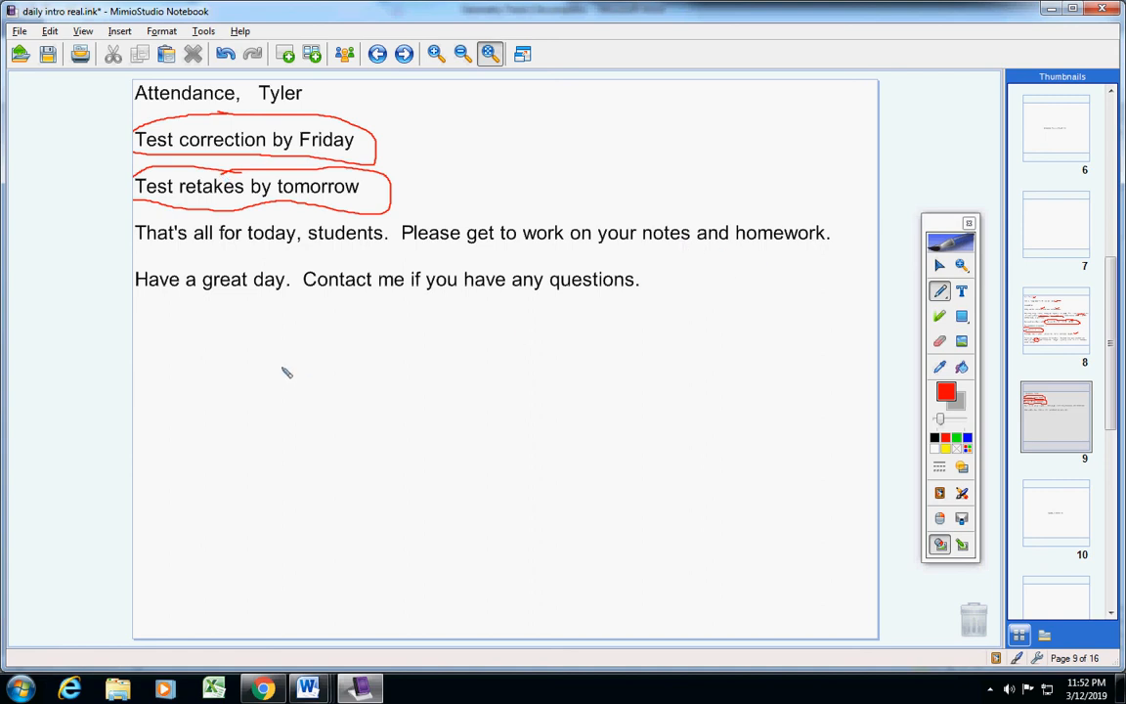